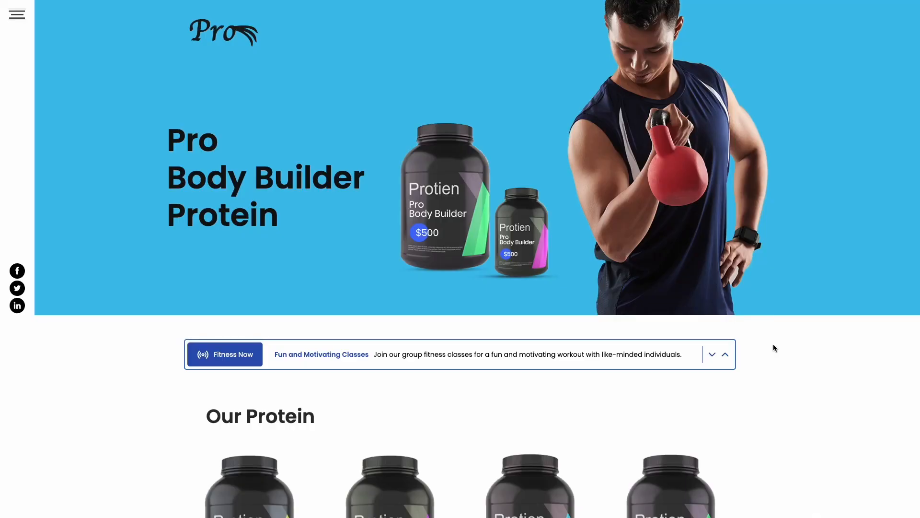
Follow the fitness demo's link to the Common Ninja widgets homepage.
click(710, 354)
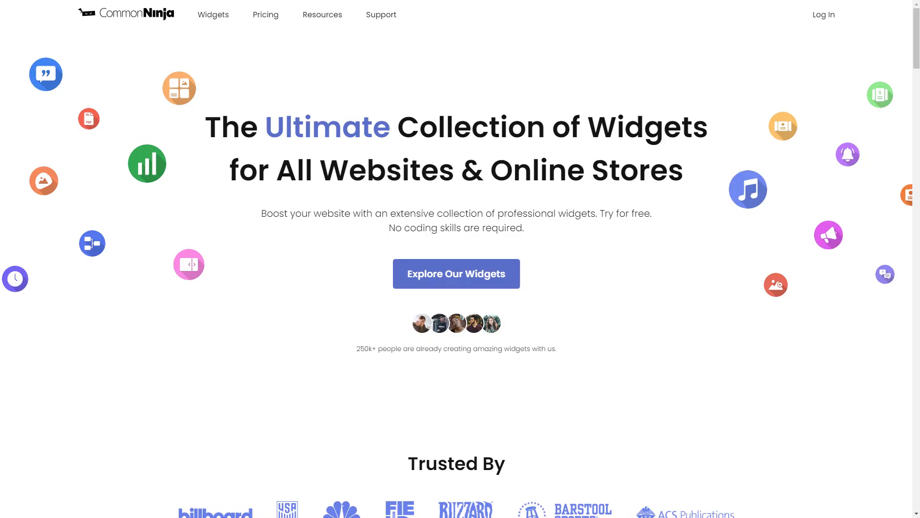
Create a new News Ticker widget from the News Ticker widget page.
click(456, 273)
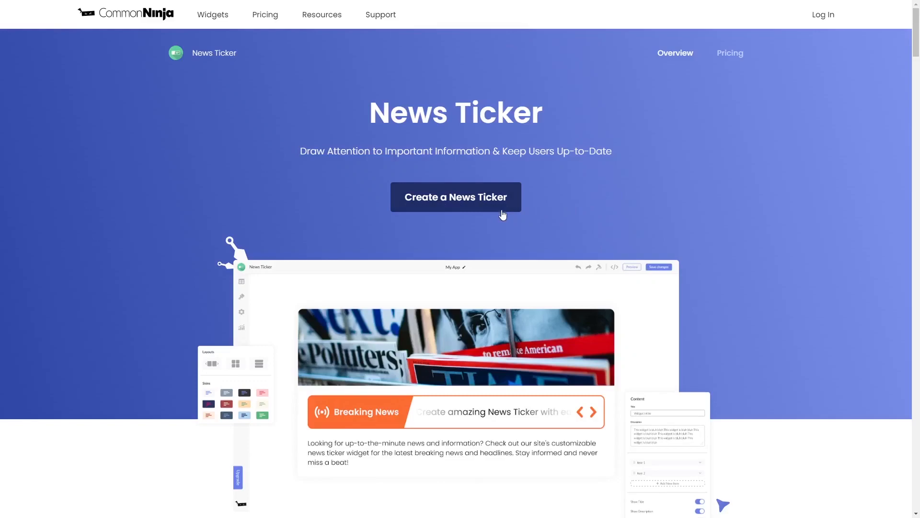
click(455, 196)
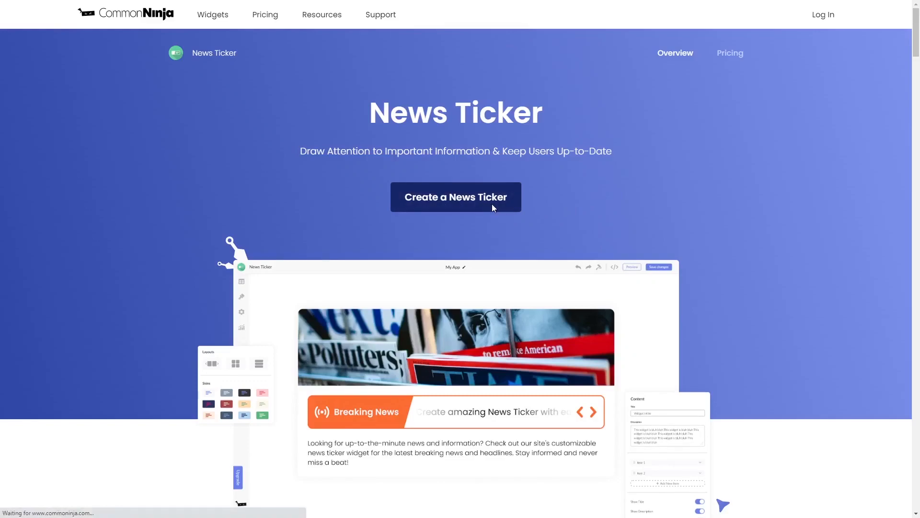
click(456, 197)
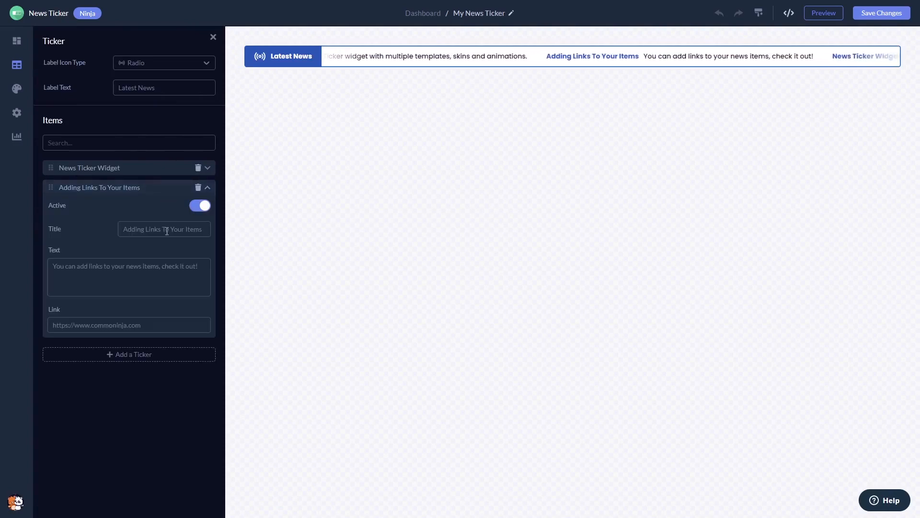
Add a third ticker item and set the Latest News label icon to News Paper.
click(129, 354)
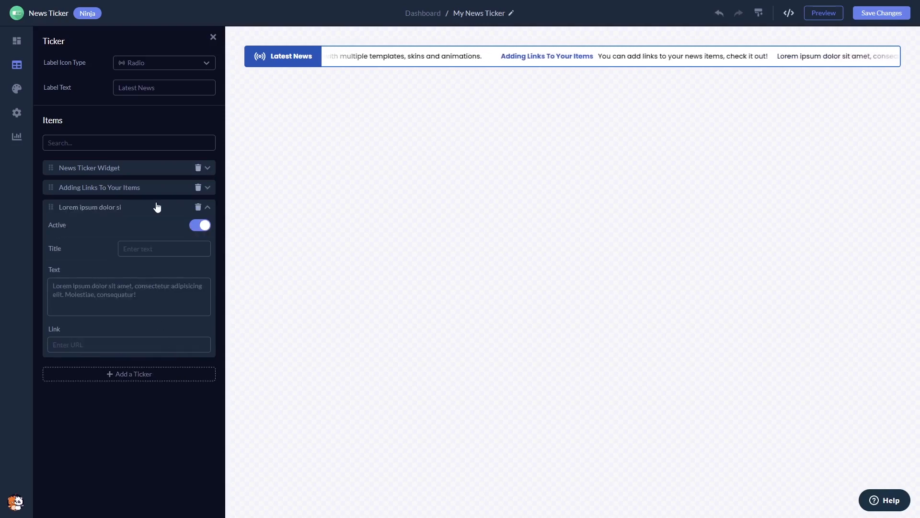
click(164, 63)
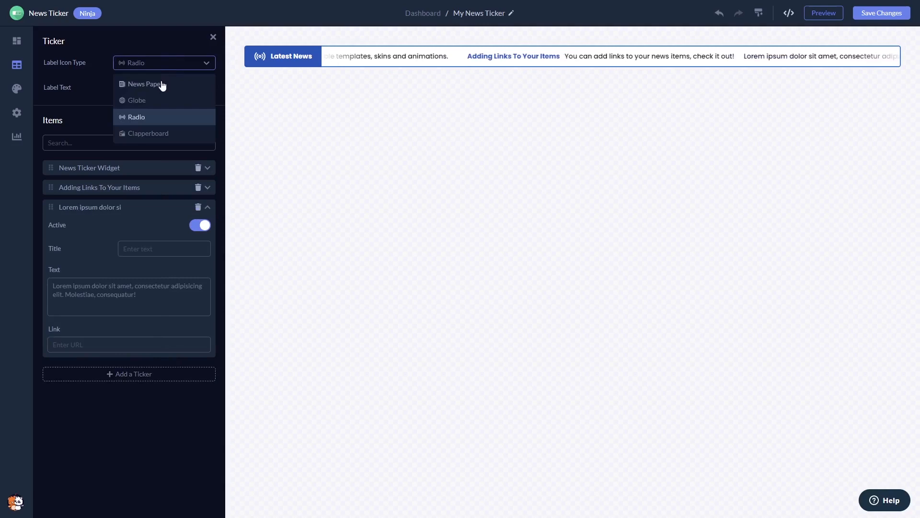
click(142, 83)
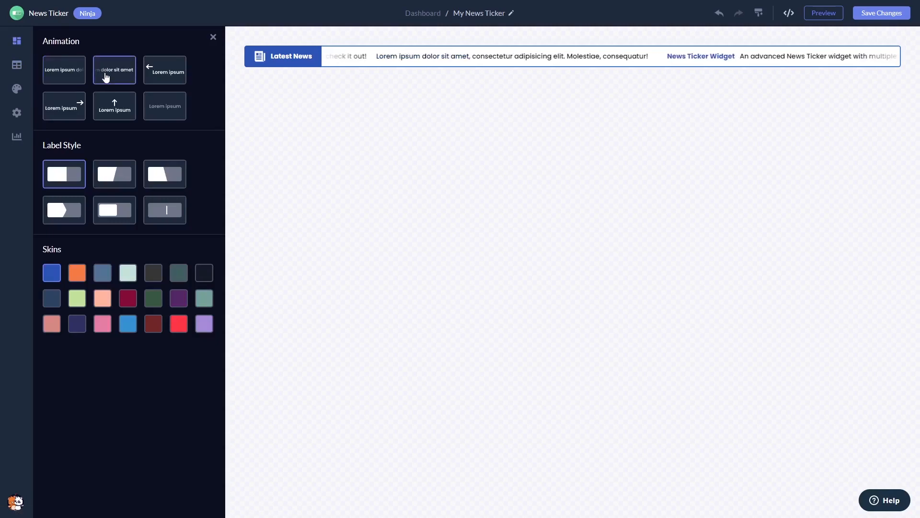
Use the upward slide animation, the thin-divider label style and double-chevron arrows.
click(114, 106)
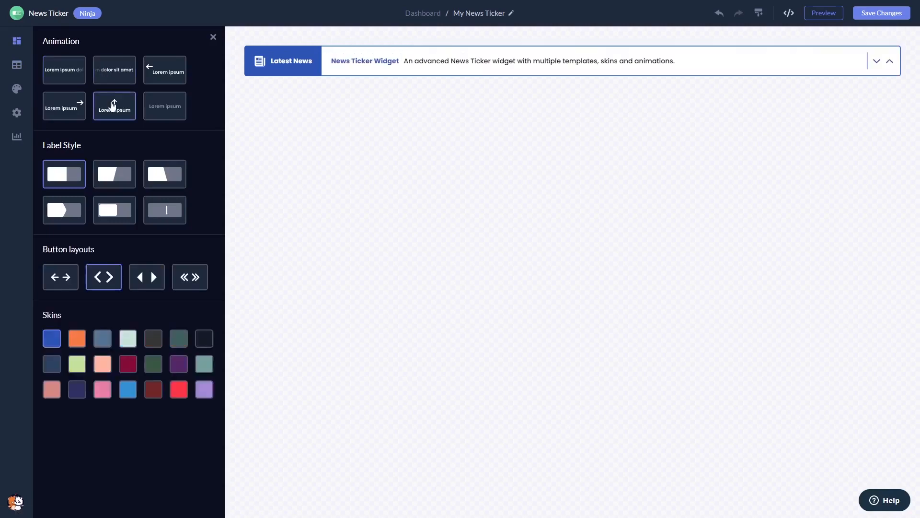
mouse_move(114, 174)
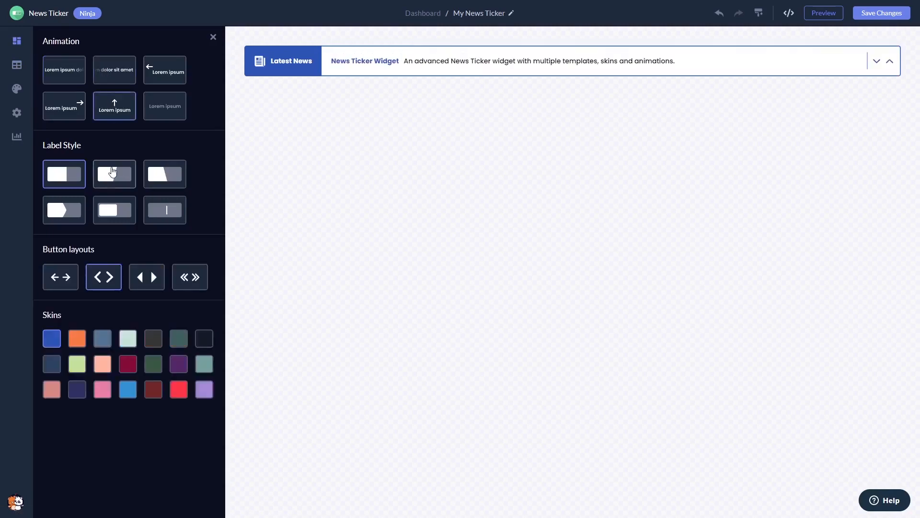
click(165, 175)
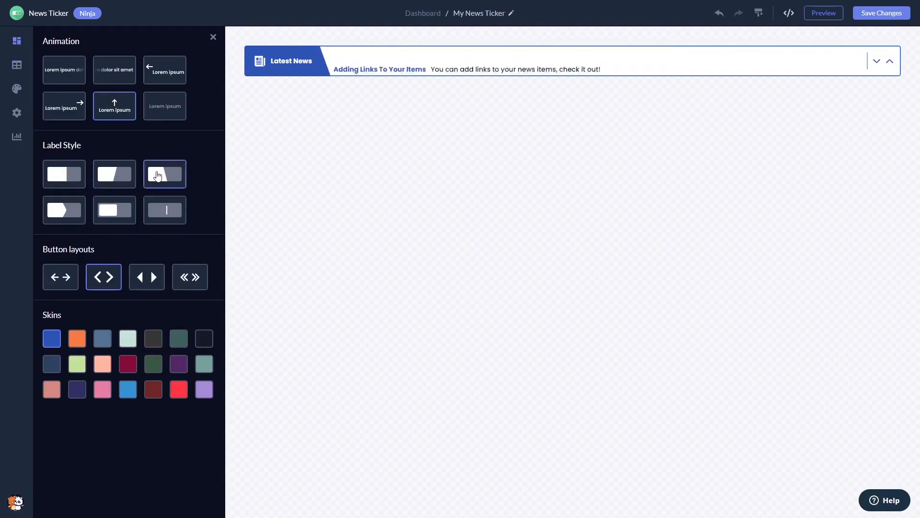
click(164, 210)
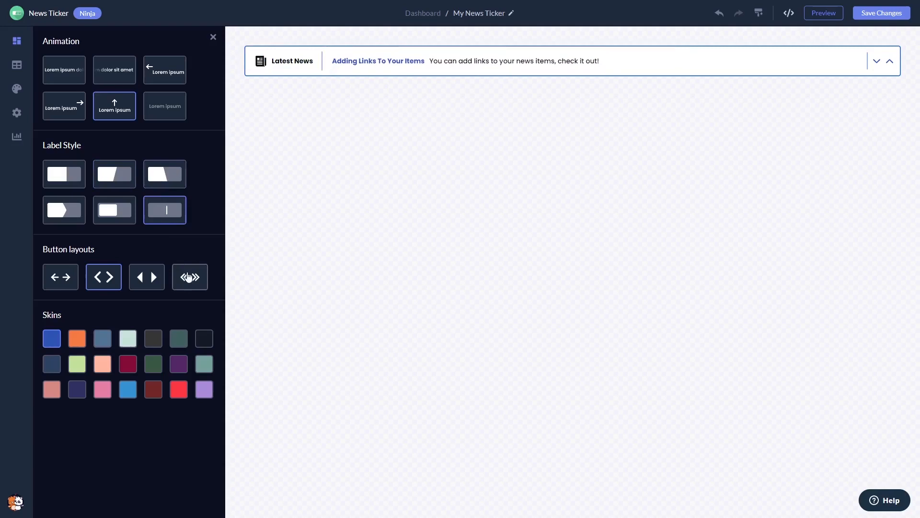
click(190, 276)
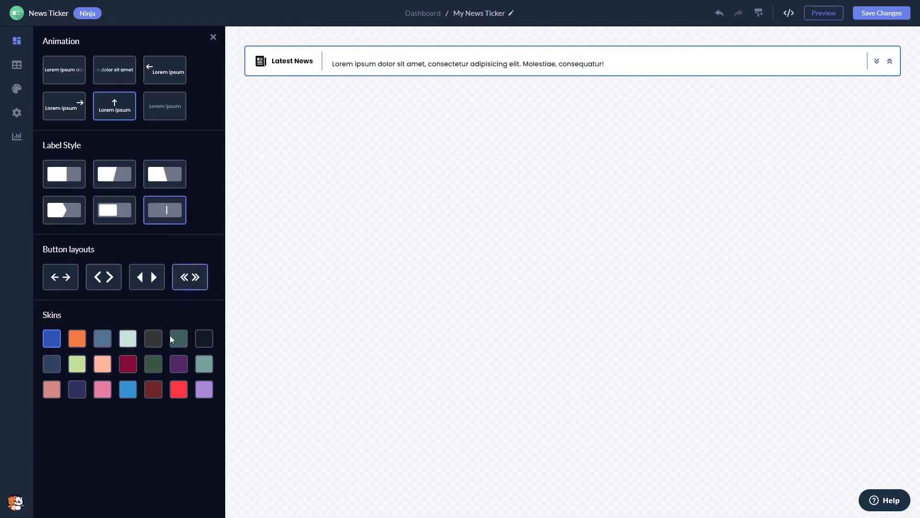
Try the yellow-green and slate blue skins, settling on the red skin.
click(179, 363)
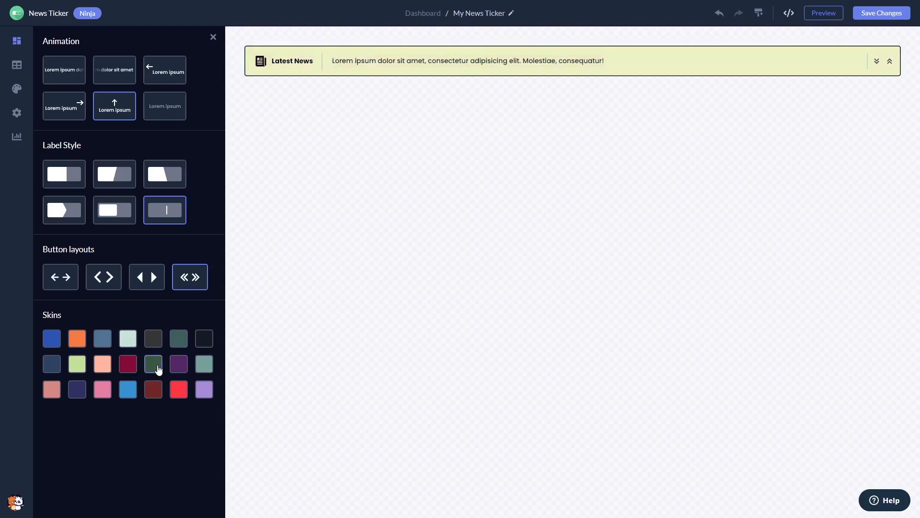
click(101, 338)
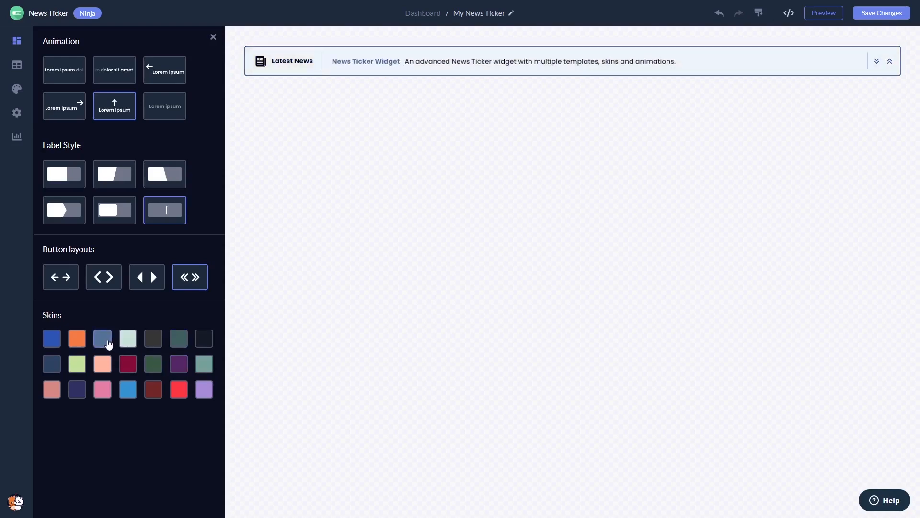
click(101, 363)
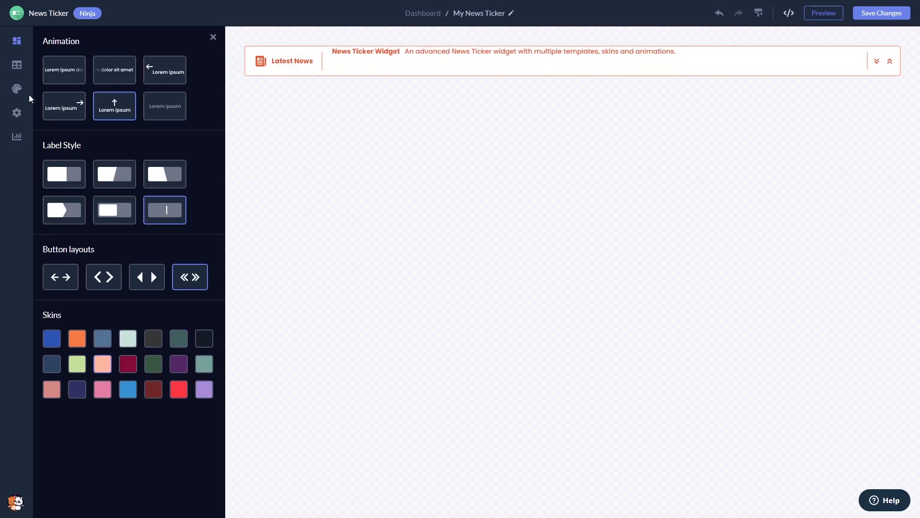
click(16, 89)
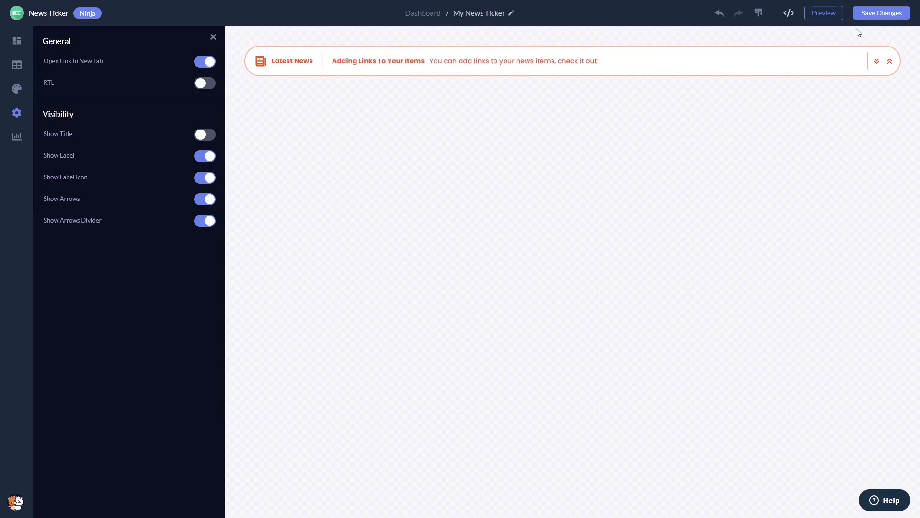
mouse_move(880, 13)
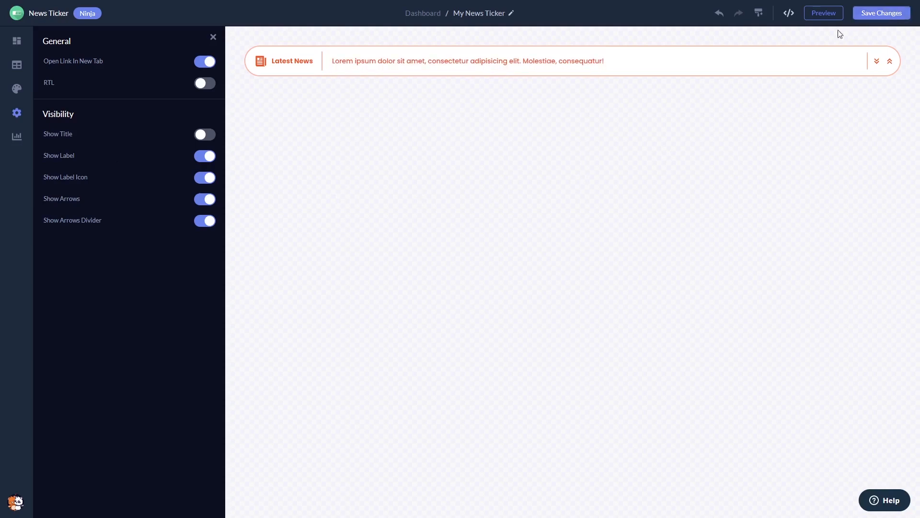
mouse_move(467, 30)
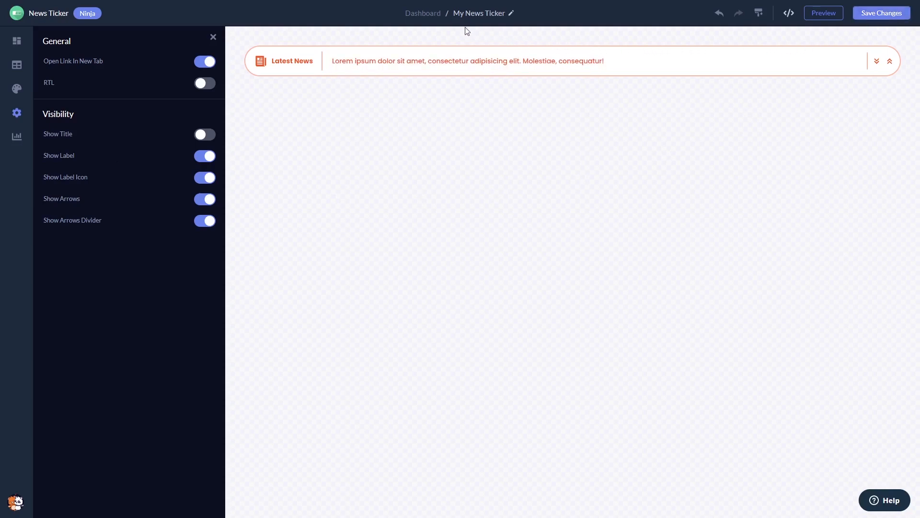
mouse_move(422, 13)
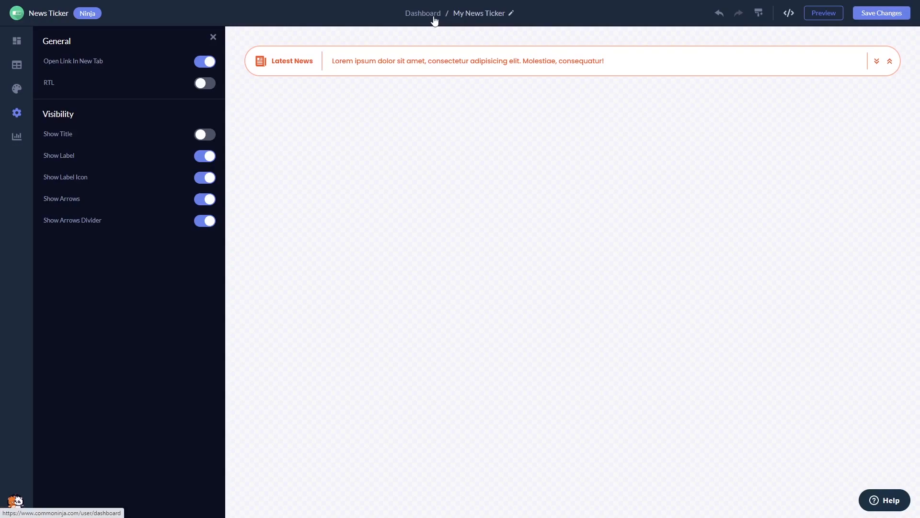
Leave Show Title off with the other visibility toggles on and return to the dashboard.
click(422, 13)
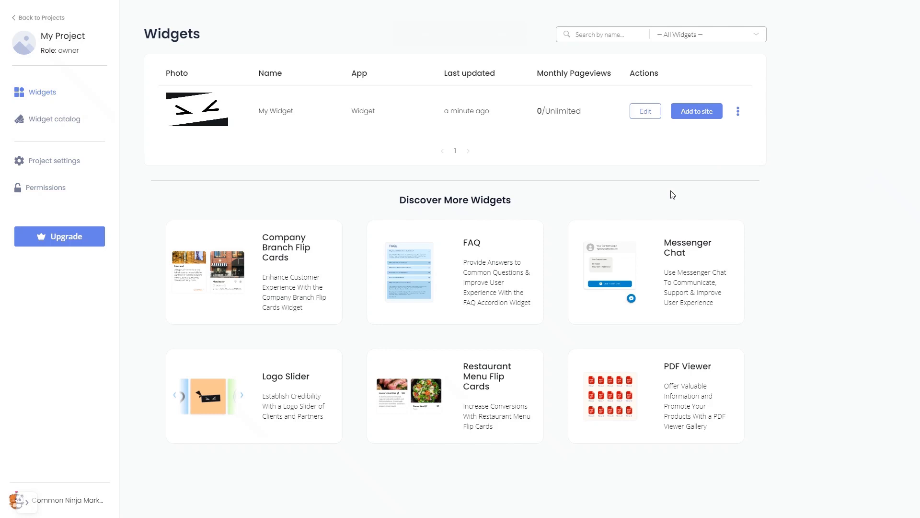
mouse_move(698, 130)
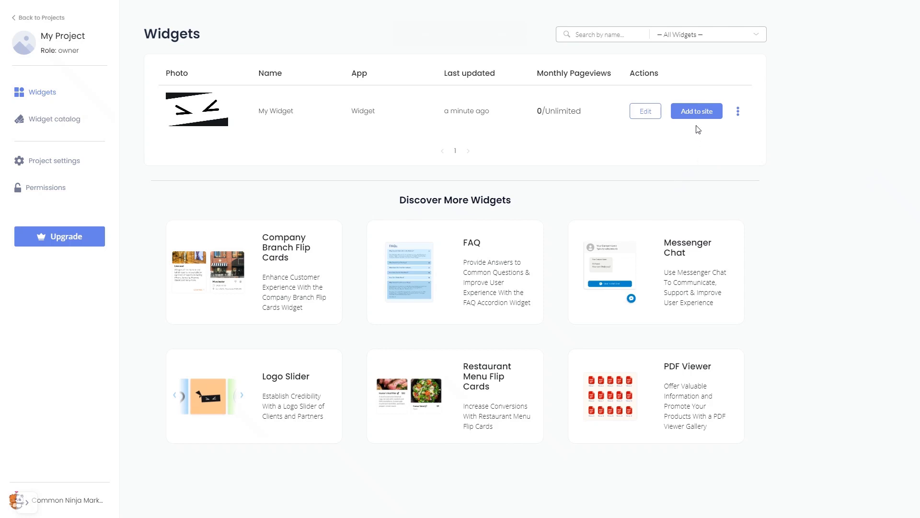
Copy the widget's installation code from Add to site and close the code window.
click(696, 111)
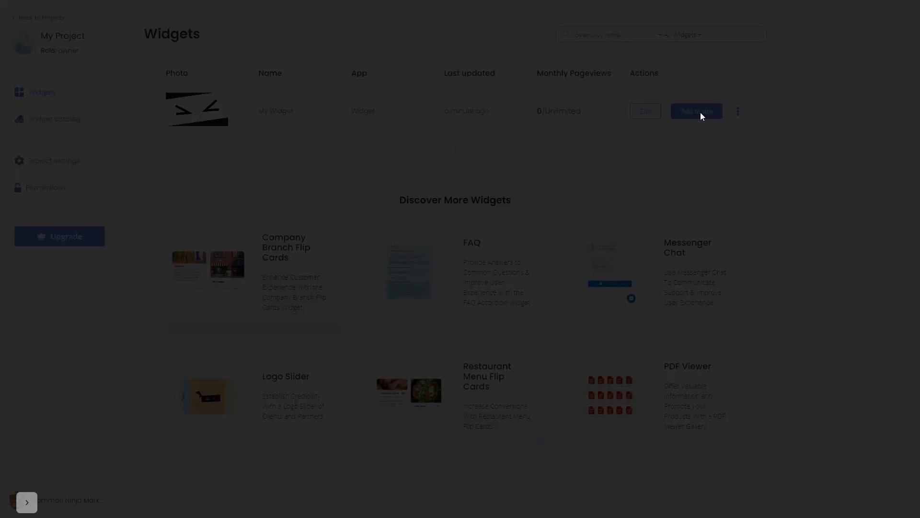
click(696, 111)
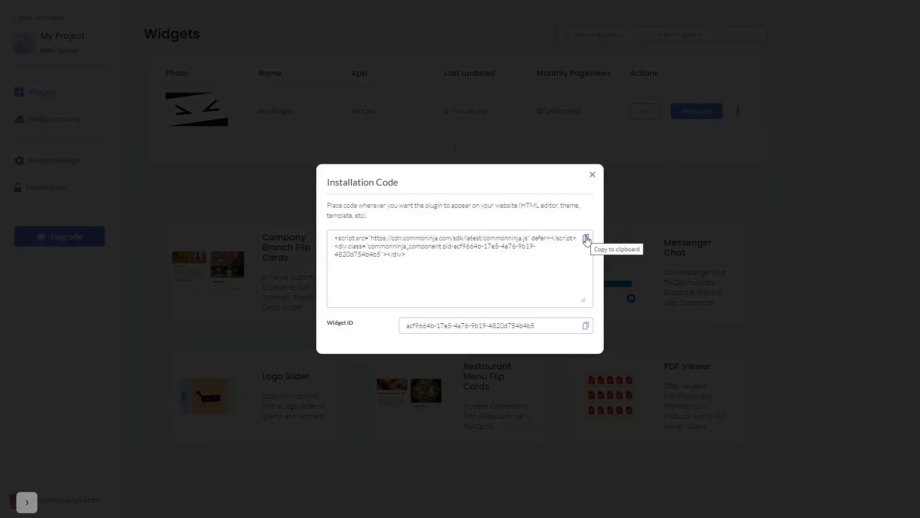
click(586, 239)
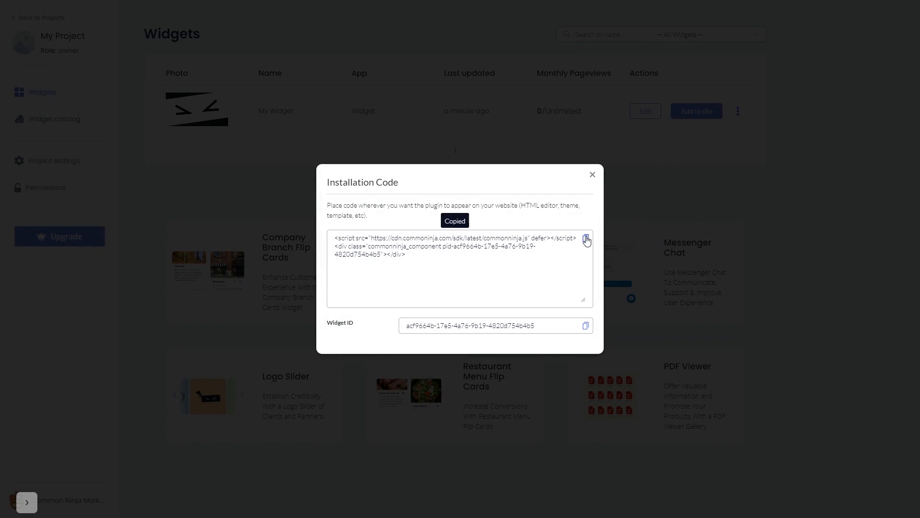
mouse_move(596, 177)
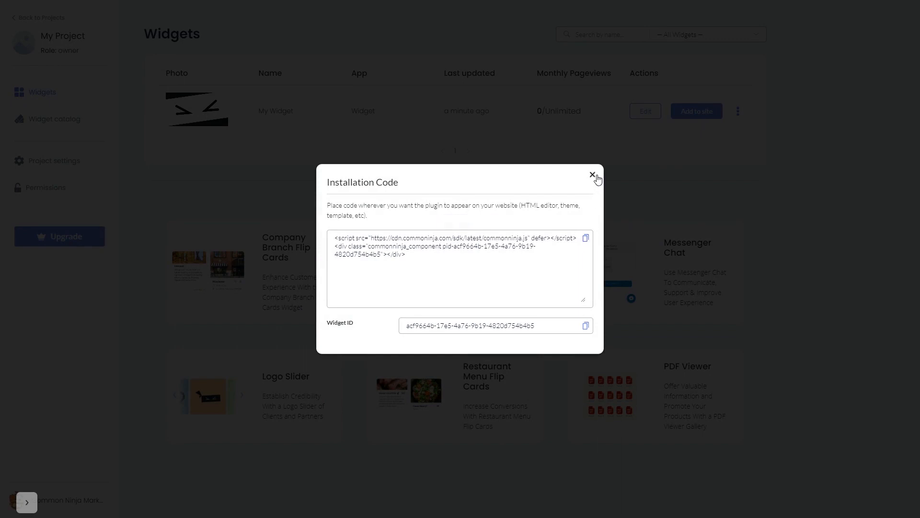
click(592, 175)
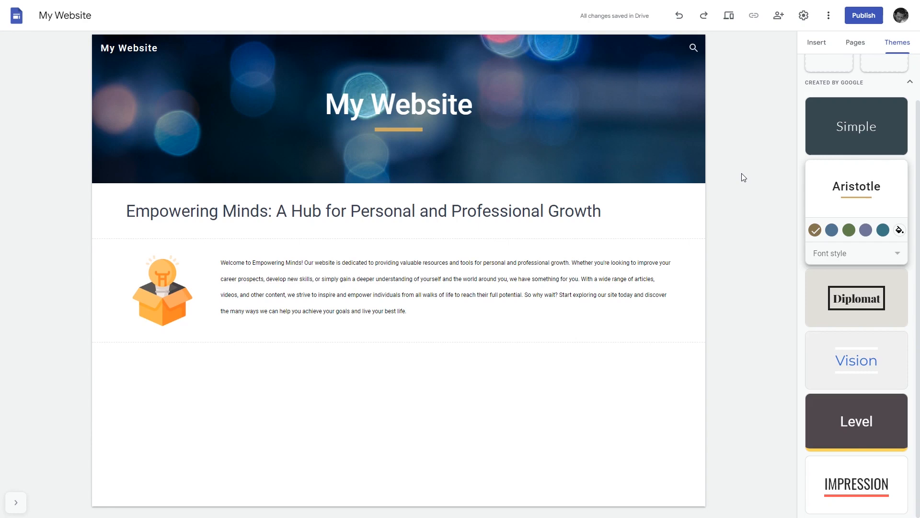
mouse_move(815, 42)
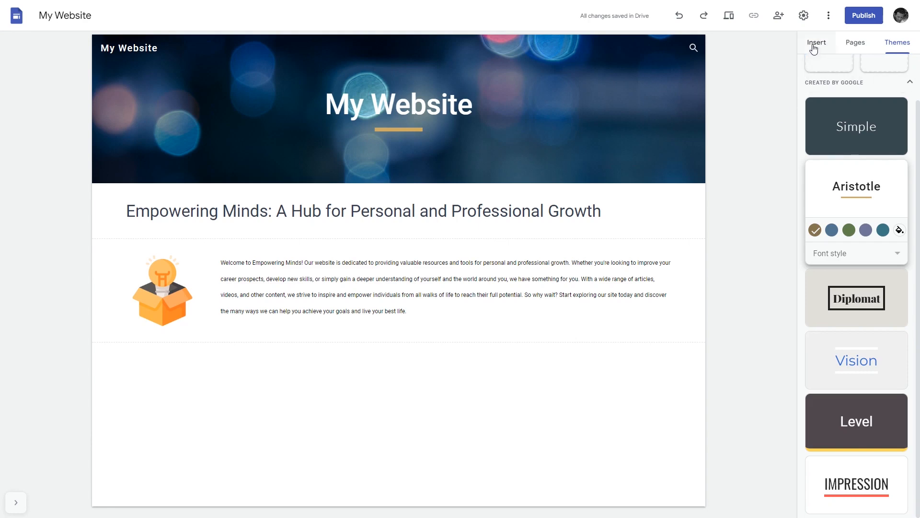
Switch the Google Sites side panel from Themes to Insert.
click(816, 42)
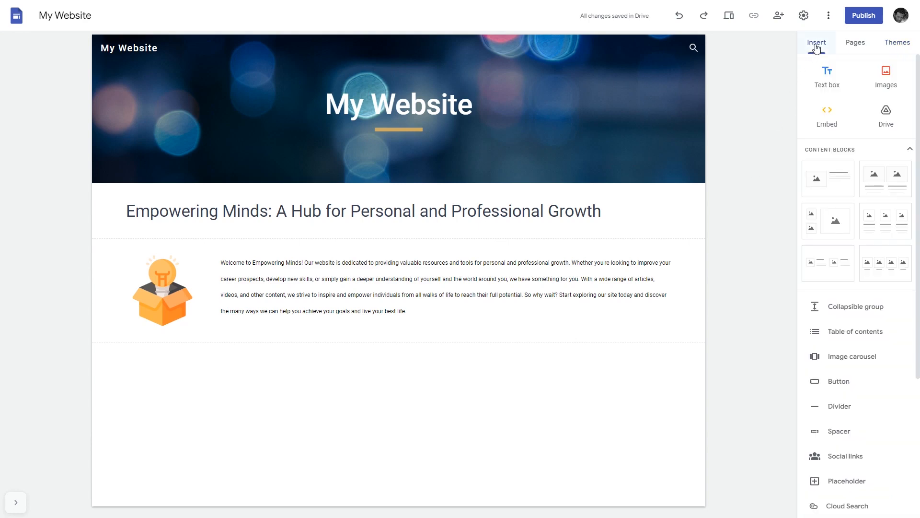
mouse_move(827, 116)
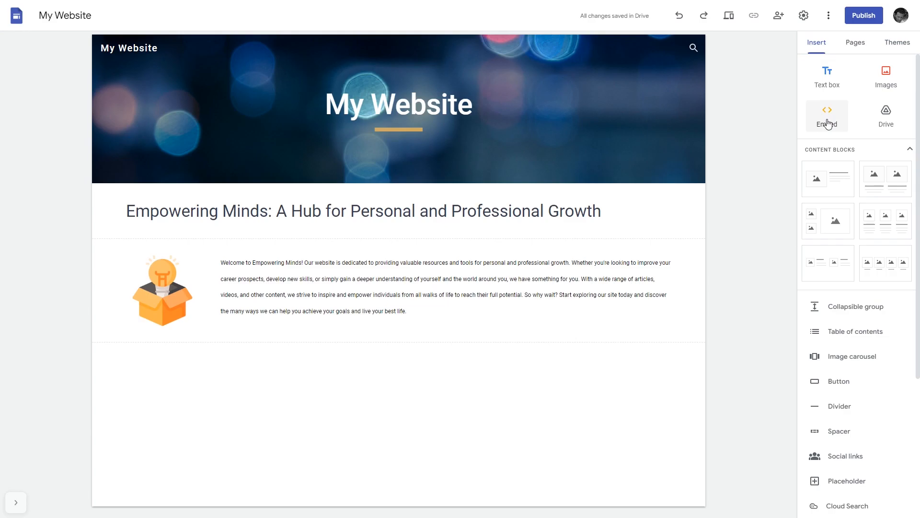
Embed the copied commonninja.js script into the My Website page via Embed code.
click(827, 115)
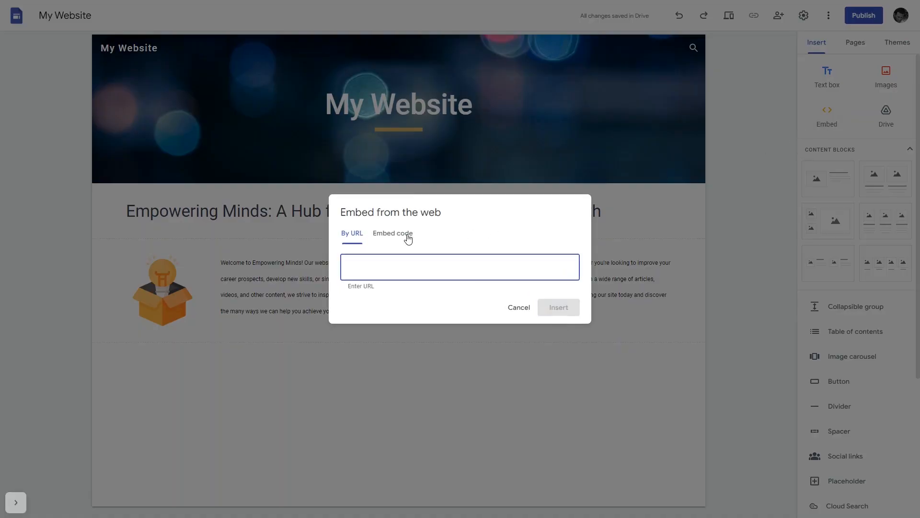
click(392, 233)
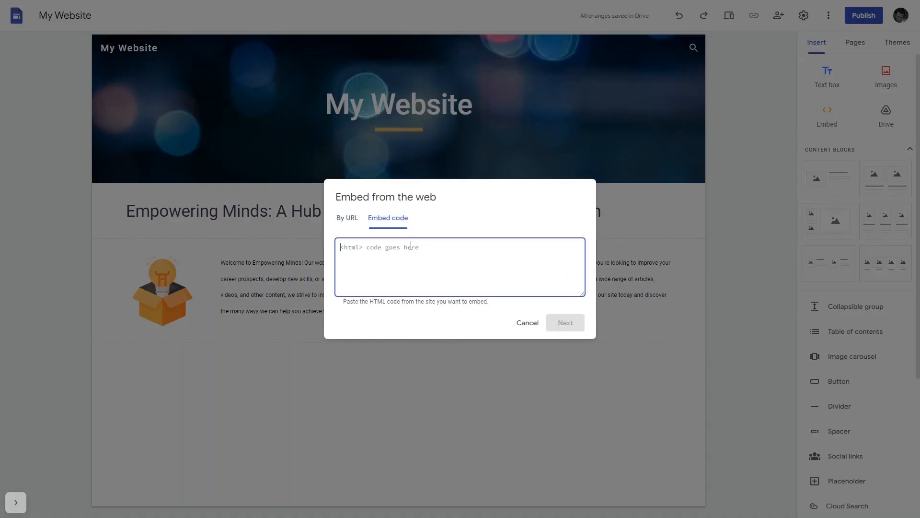
text(<script src="https://cdn.commonninja.com/sdk/latest/commonninja.js" defer></script> <div class="commonninja_component pid-d9d064df-95e2-48b3-b2d0-8980c2cb5bf6"></div>)
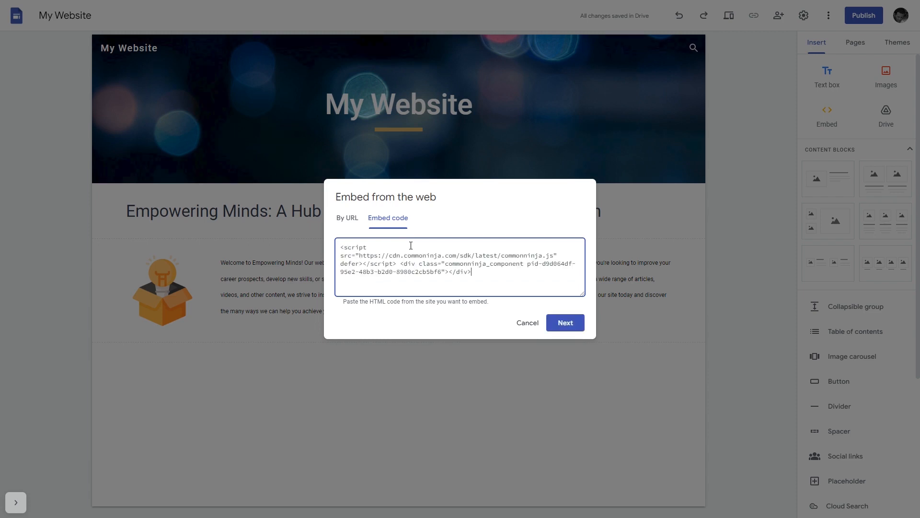
mouse_move(563, 323)
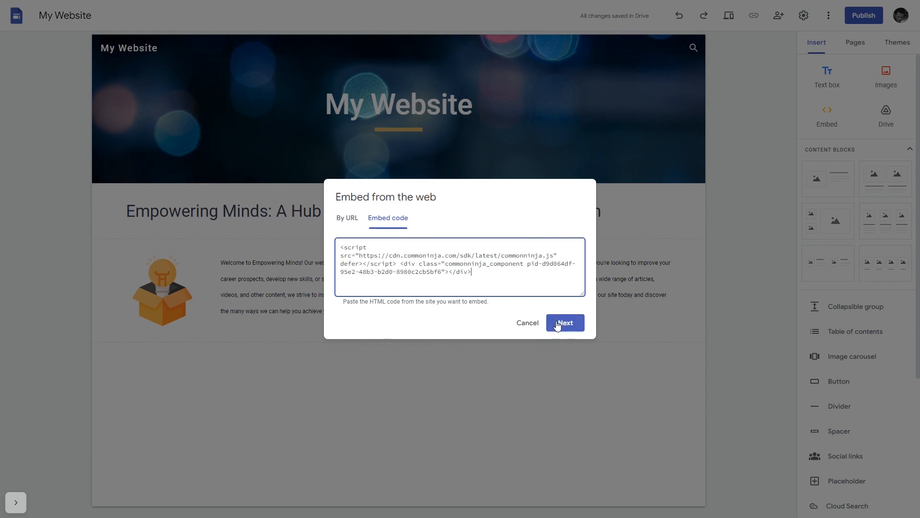
click(563, 322)
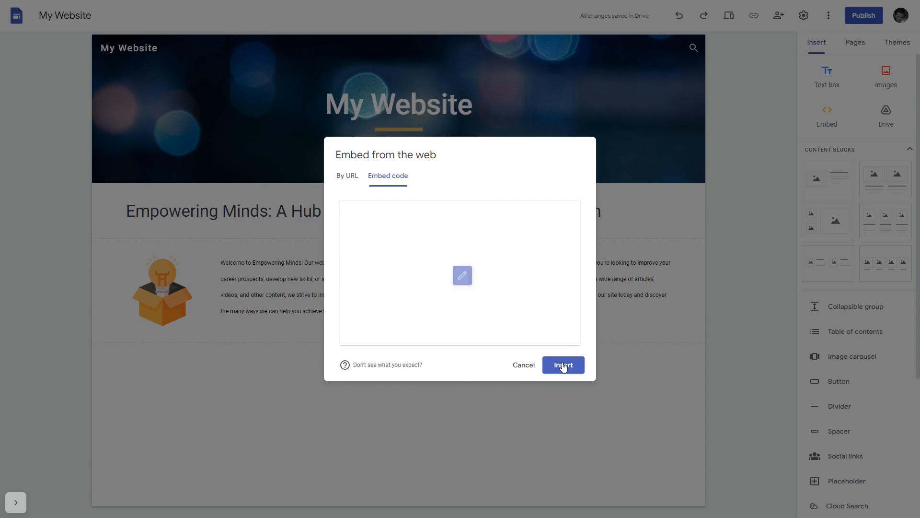
click(560, 364)
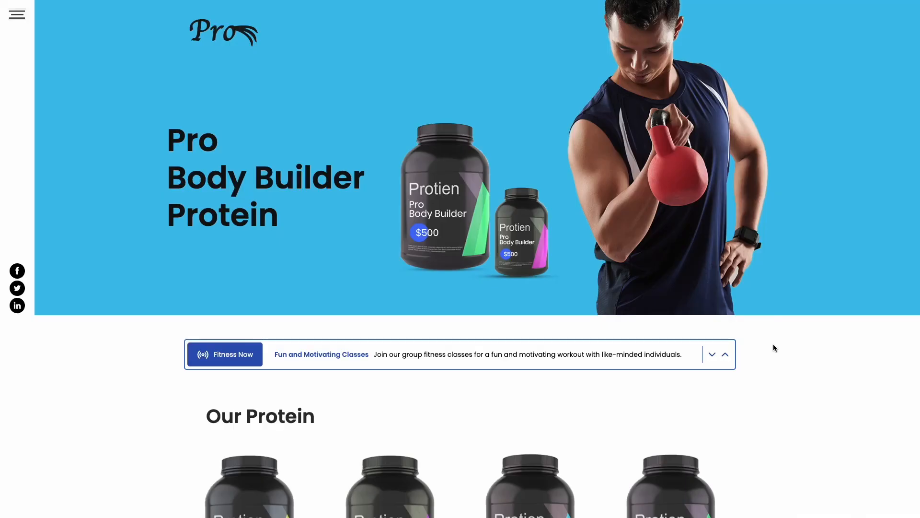